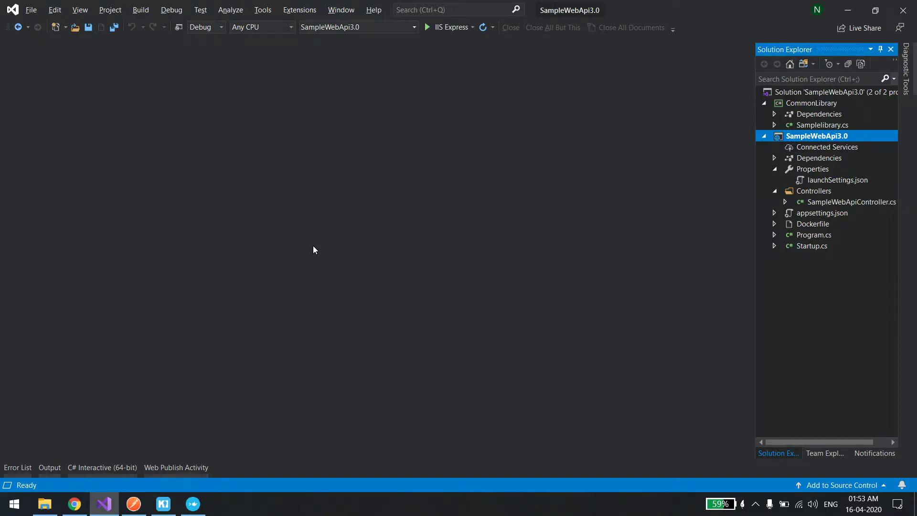
mouse_move(725, 135)
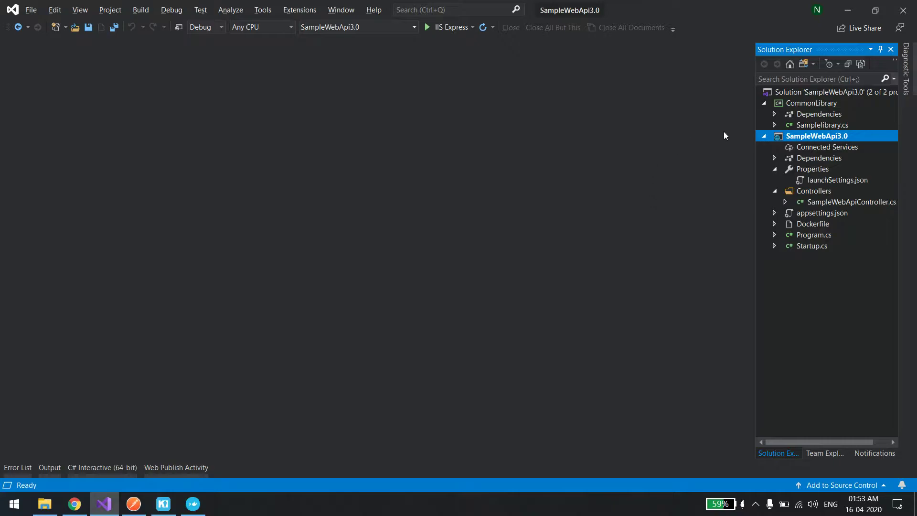
Step: View SampleWebApiController.cs and Samplelibrary.cs, where GetMessage returns "Hello World!"
double_click(816, 135)
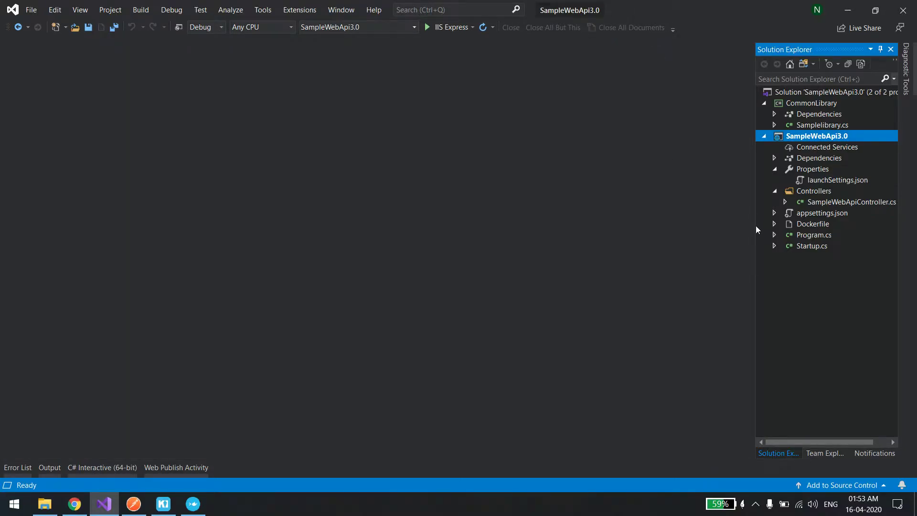
double_click(853, 202)
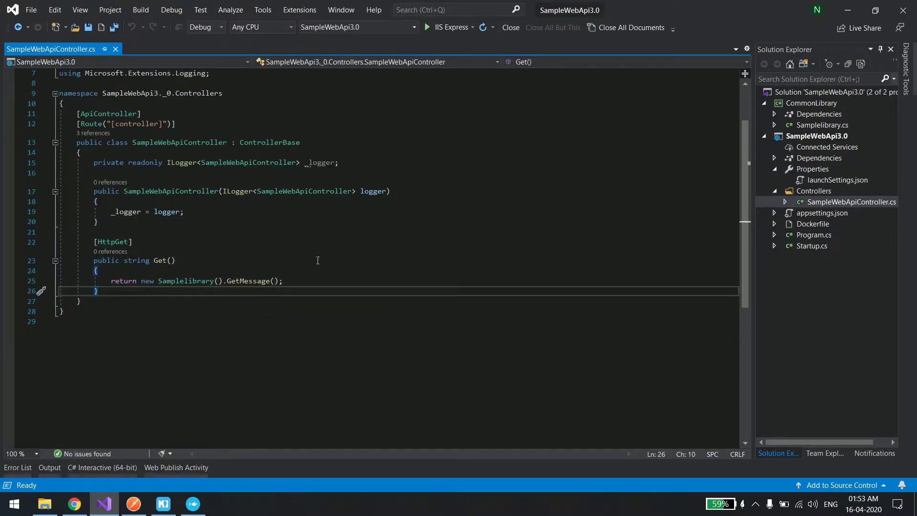
mouse_move(249, 284)
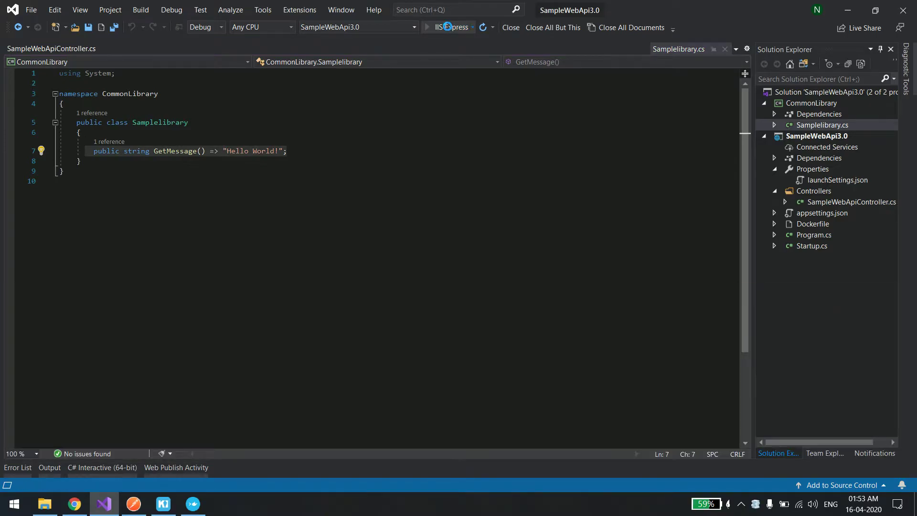
Step: Run the API with IIS Express and GET localhost:51020/SampleWebApi in Postman, receiving "Hello World!"
left_click(427, 27)
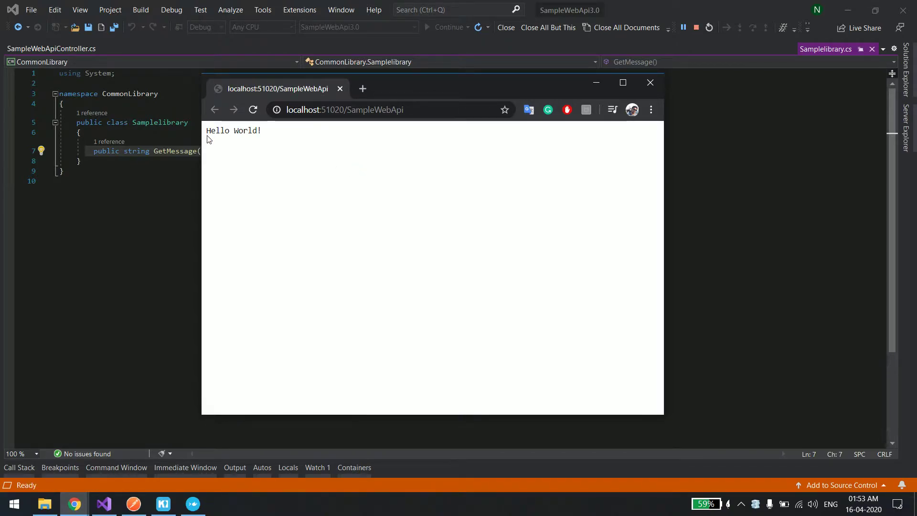
double_click(233, 130)
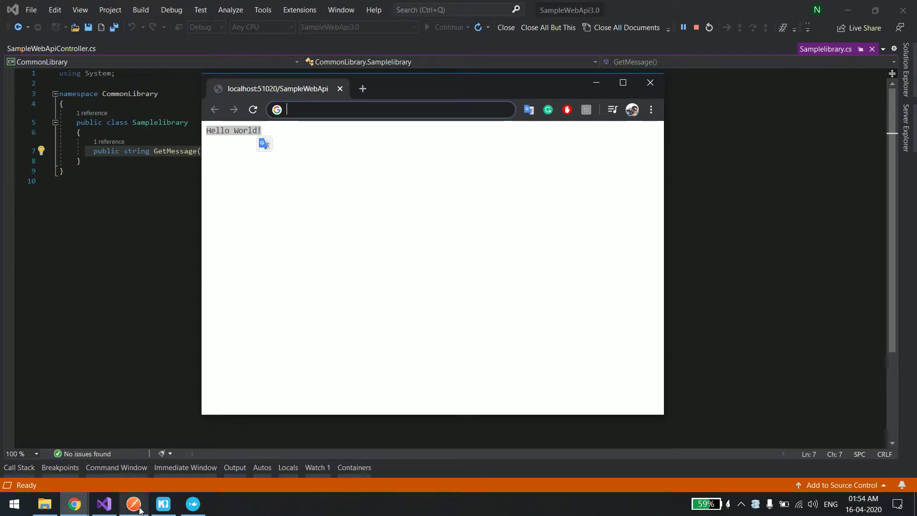
left_click(133, 504)
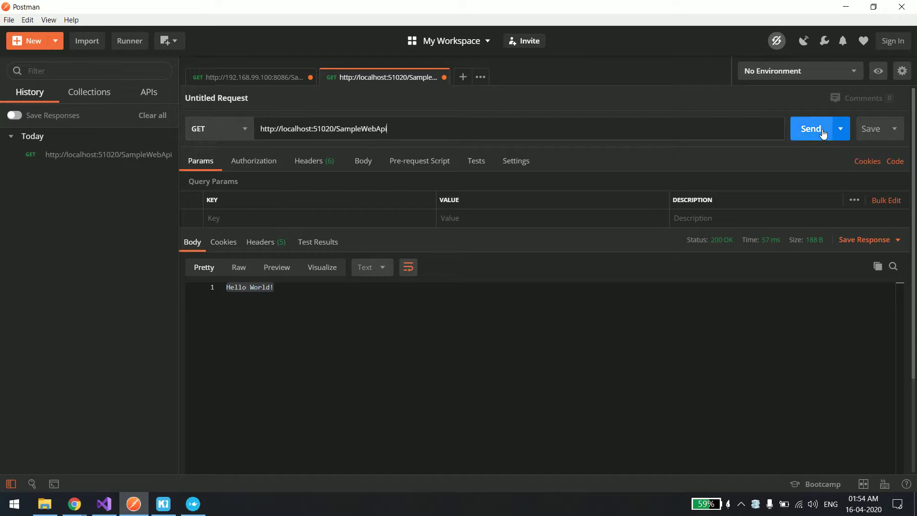
left_click(811, 128)
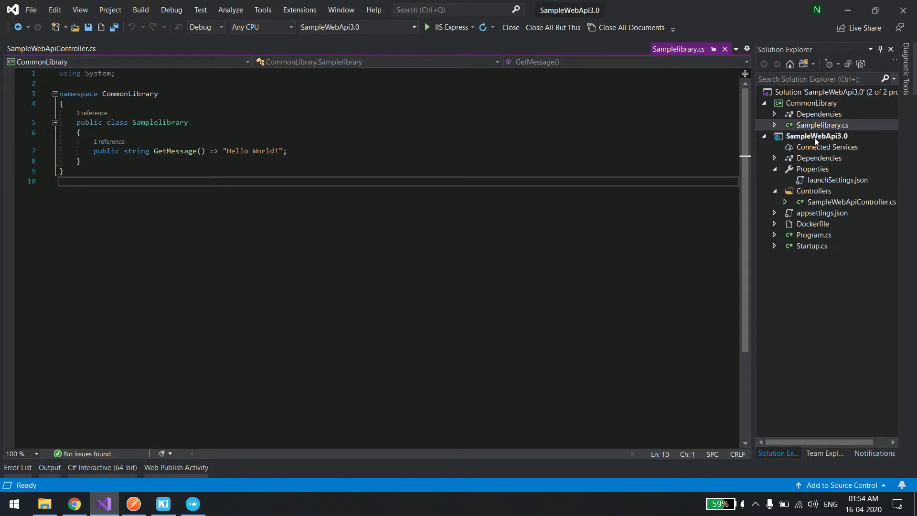
Step: Add Docker Support targeting Linux to SampleWebApi3.0 and view the generated Dockerfile
left_click(816, 136)
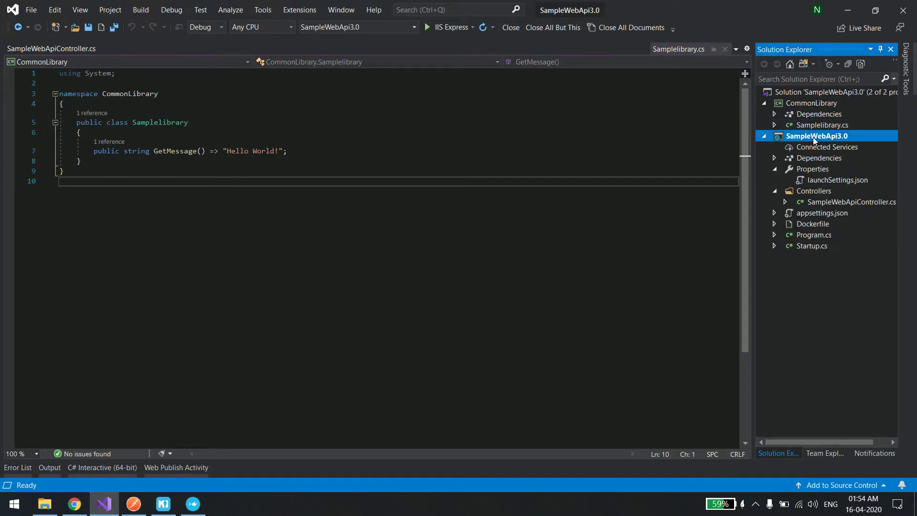
double_click(816, 136)
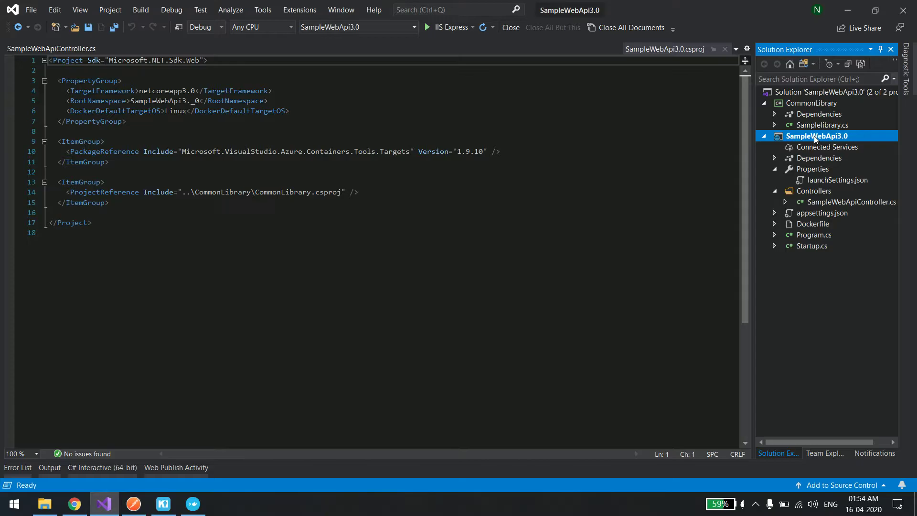
right_click(818, 135)
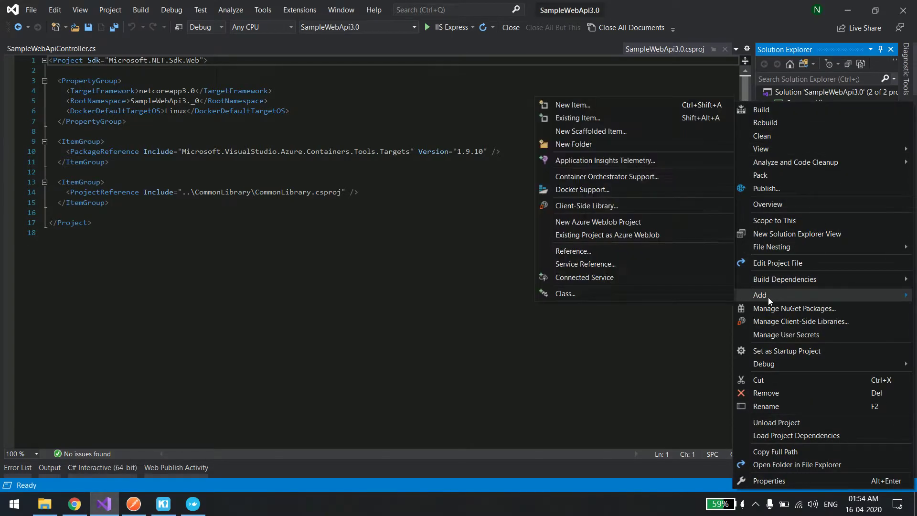
mouse_move(572, 195)
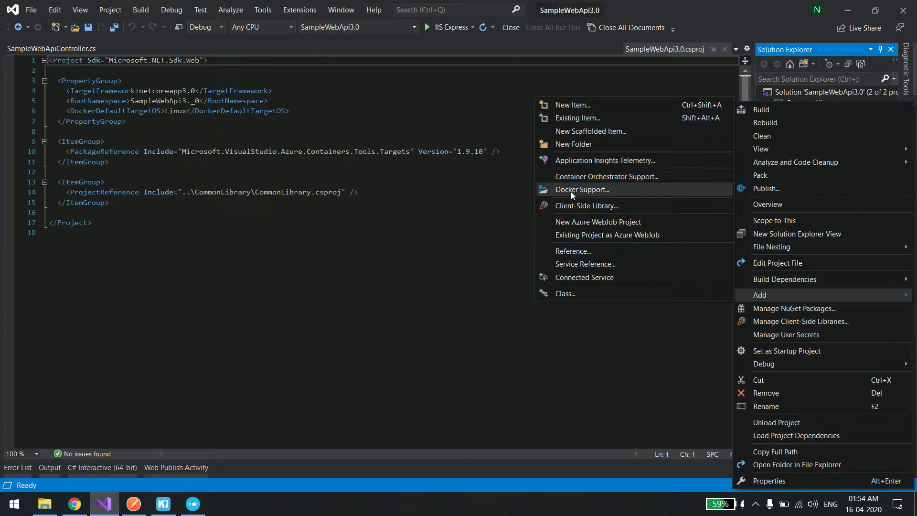
left_click(582, 189)
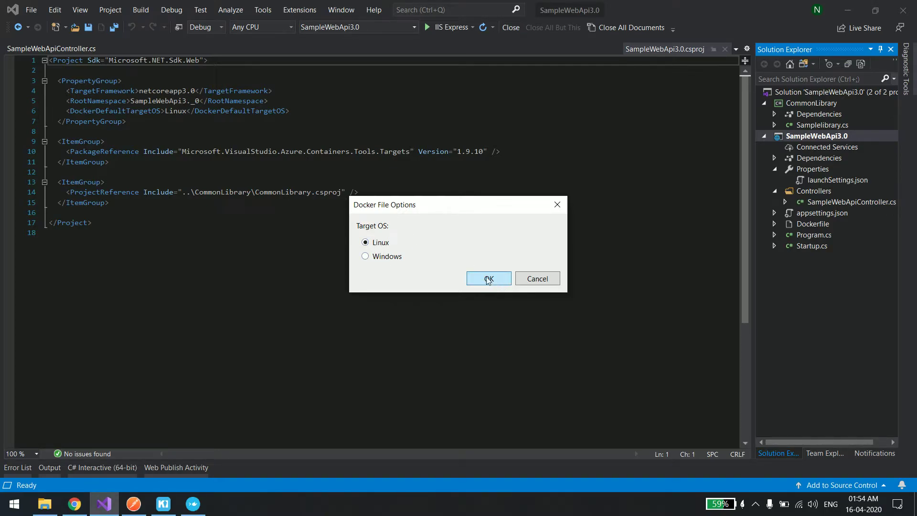
left_click(489, 279)
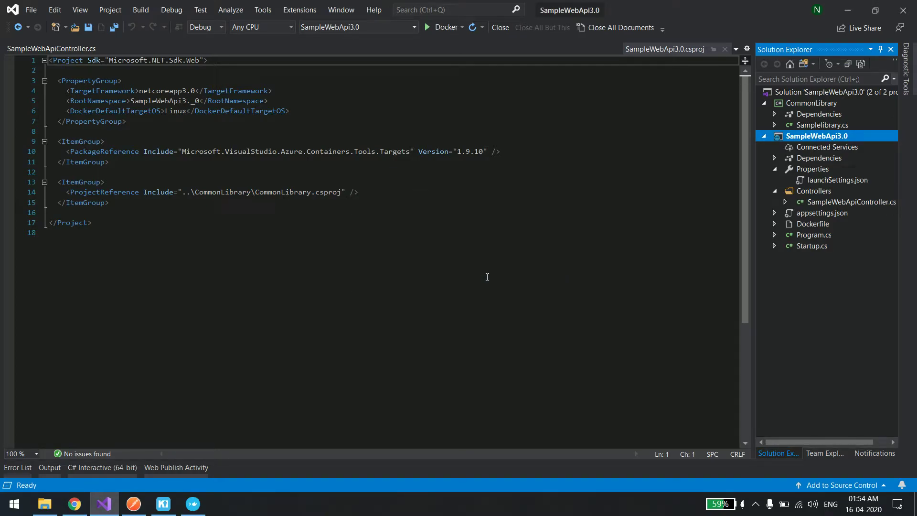
left_click(812, 224)
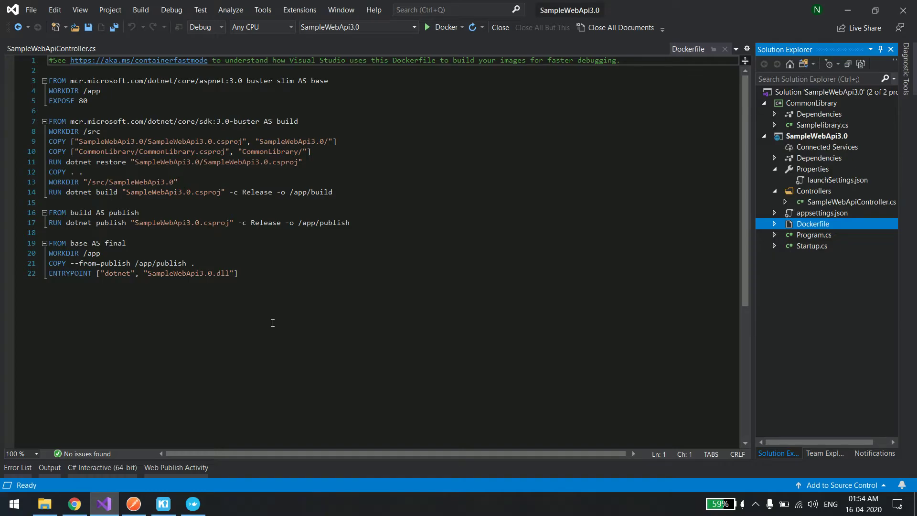
mouse_move(296, 303)
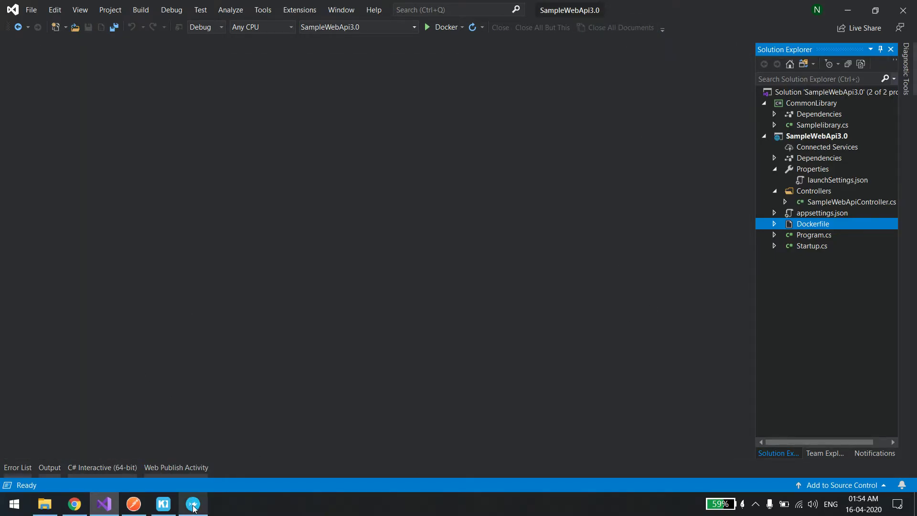
Step: Run docker images in the Docker Quickstart Terminal to list the dotnet sdk and aspnet base images
left_click(193, 504)
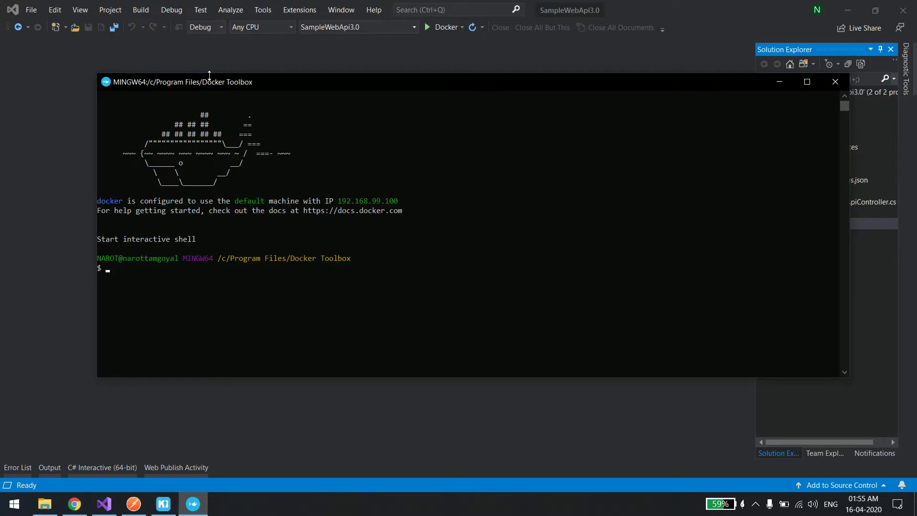
mouse_move(253, 87)
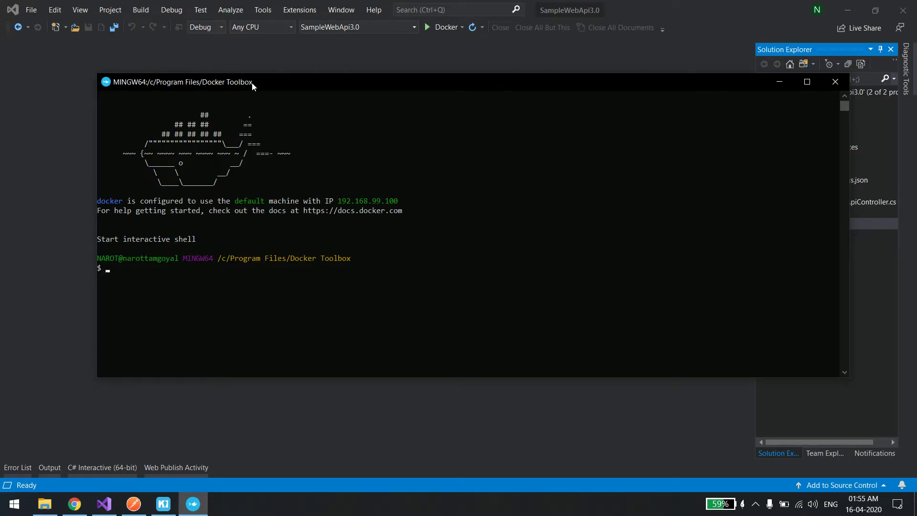
mouse_move(354, 296)
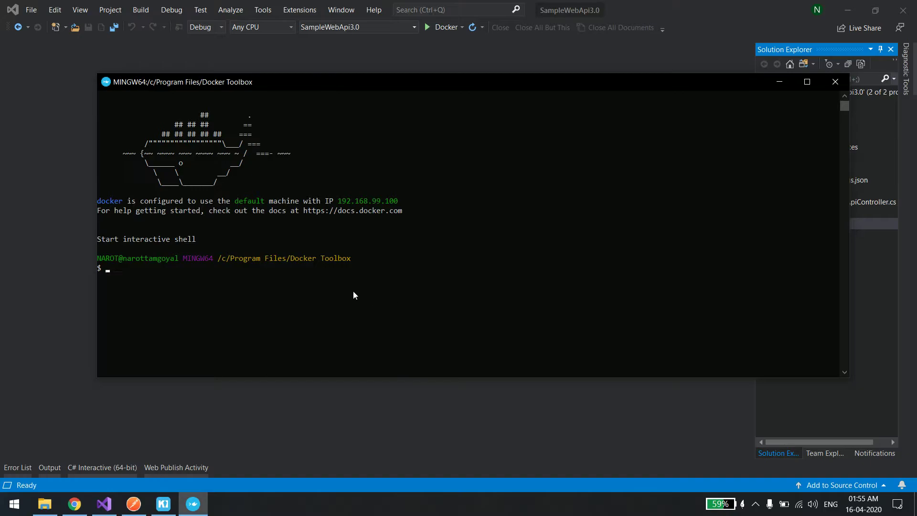
type("docker images")
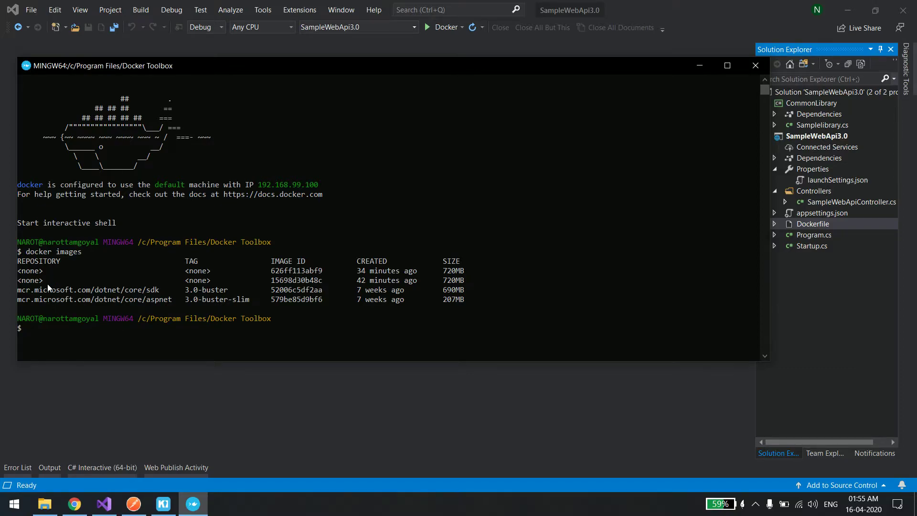
right_click(812, 224)
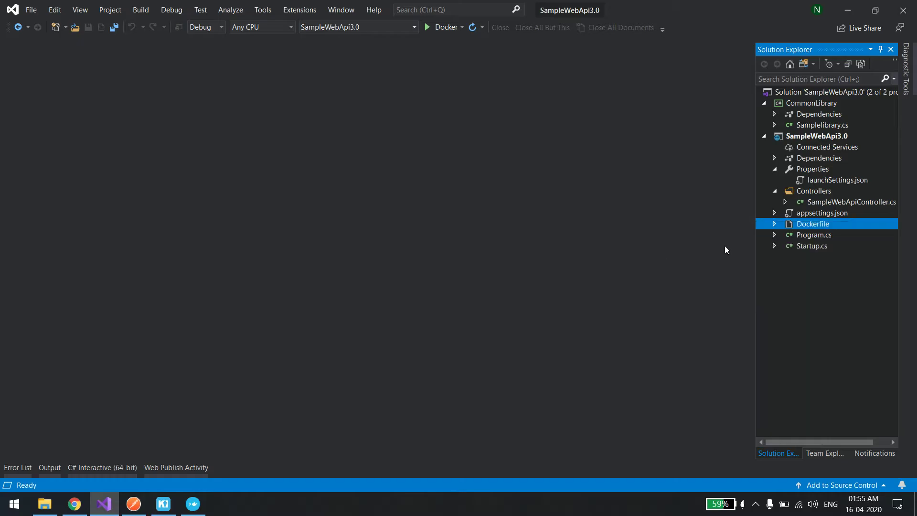
Step: Build the Docker image from the Dockerfile, producing samplewebapi30:latest, and return to the terminal
right_click(812, 223)
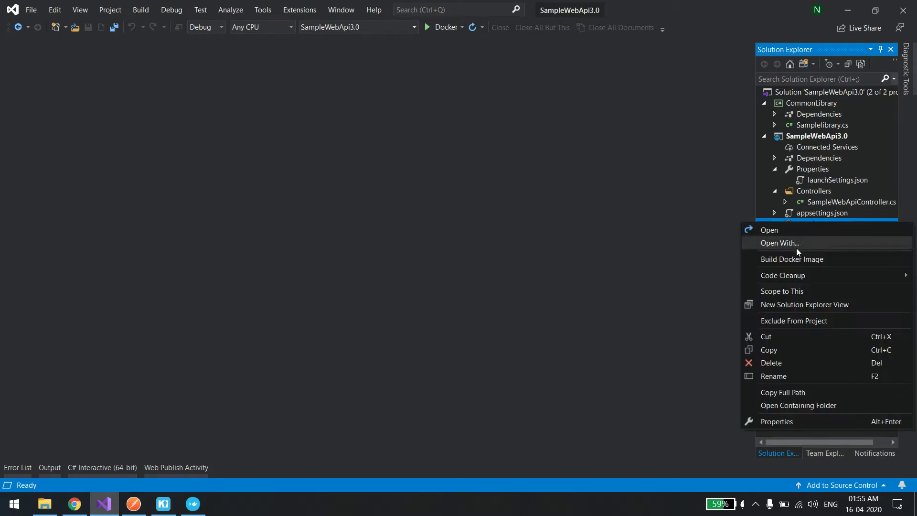
mouse_move(808, 262)
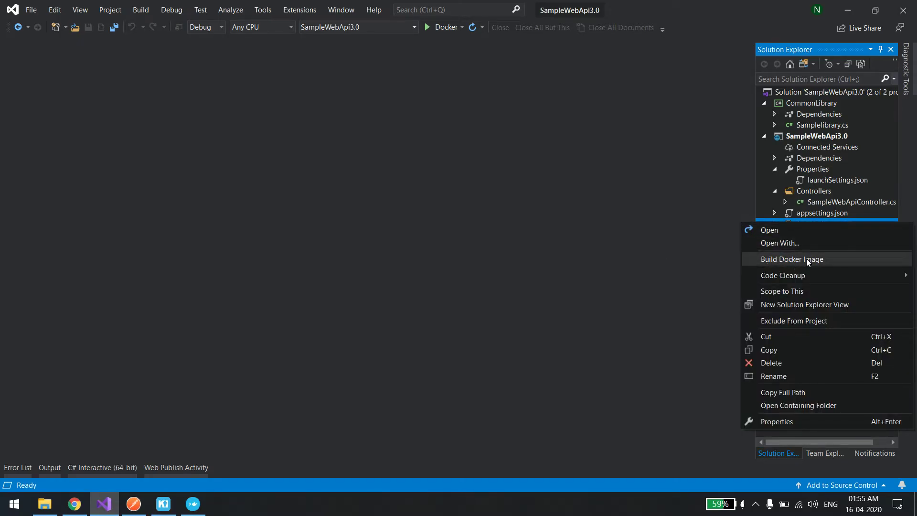
left_click(793, 259)
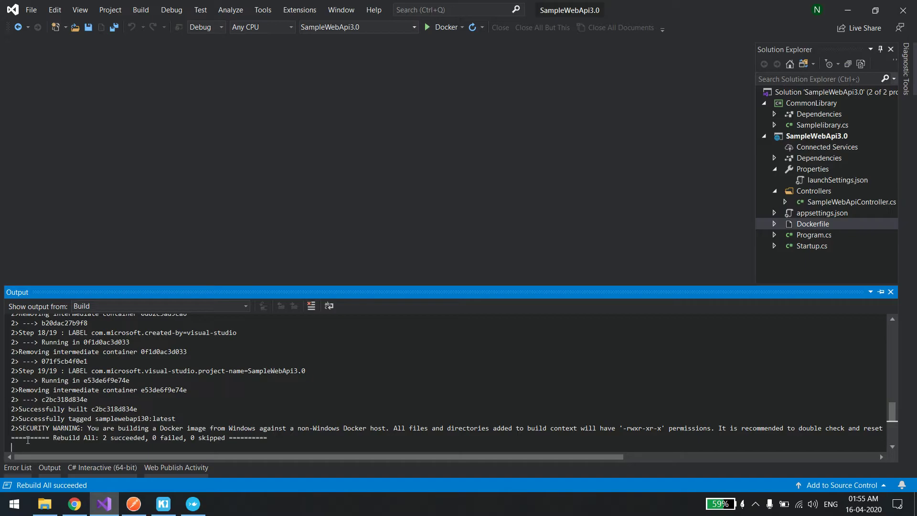
triple_click(119, 438)
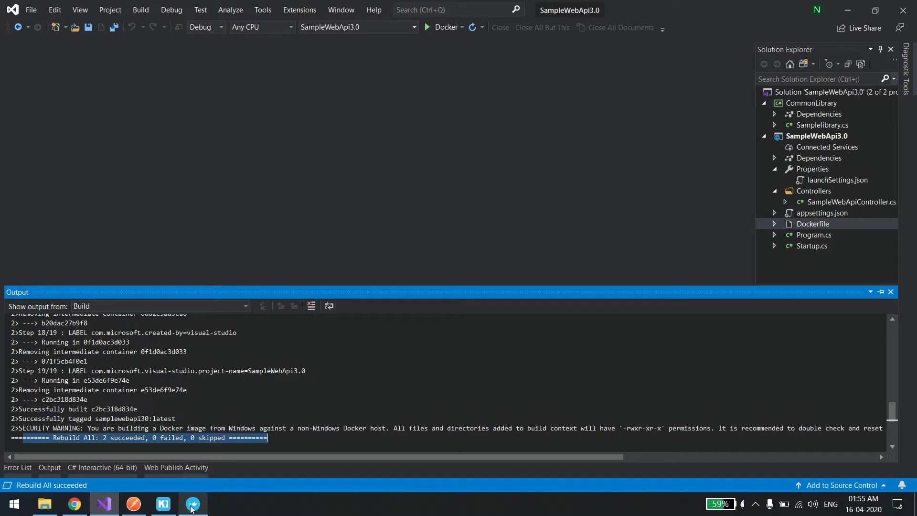
left_click(193, 504)
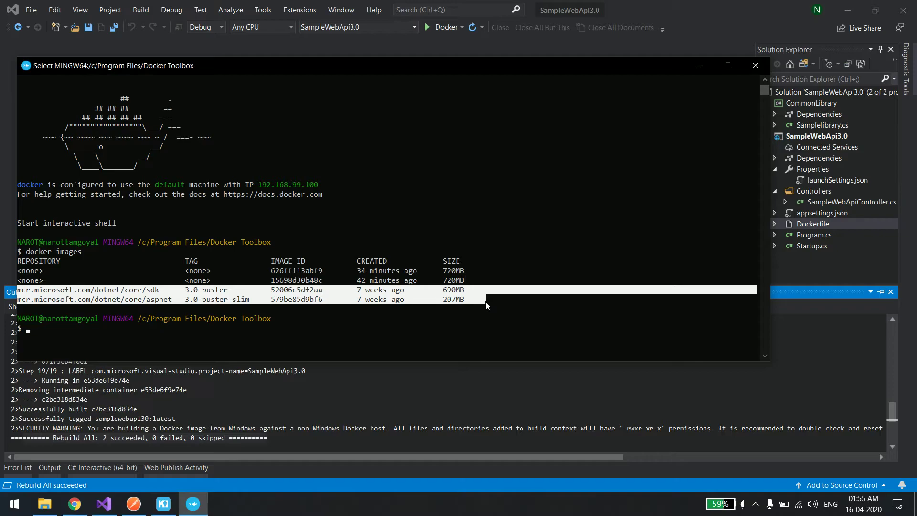
mouse_move(346, 71)
type("docker images")
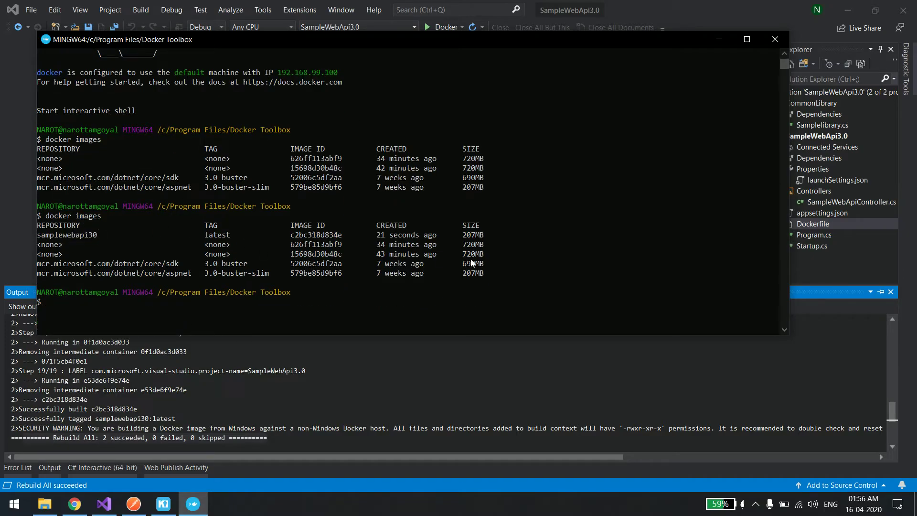
Step: Run docker run -p 8087:80 samplewebapi30 so the container reports listening on port 80
type("d")
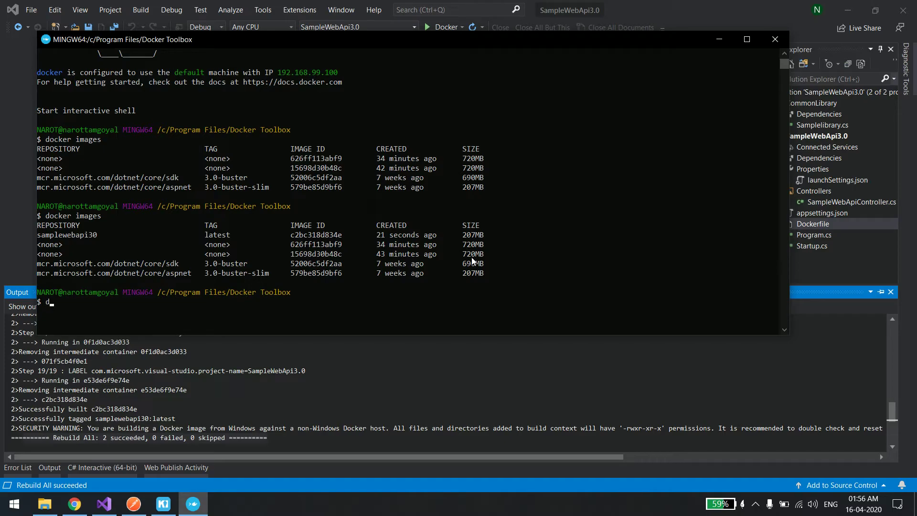
type("ocker run")
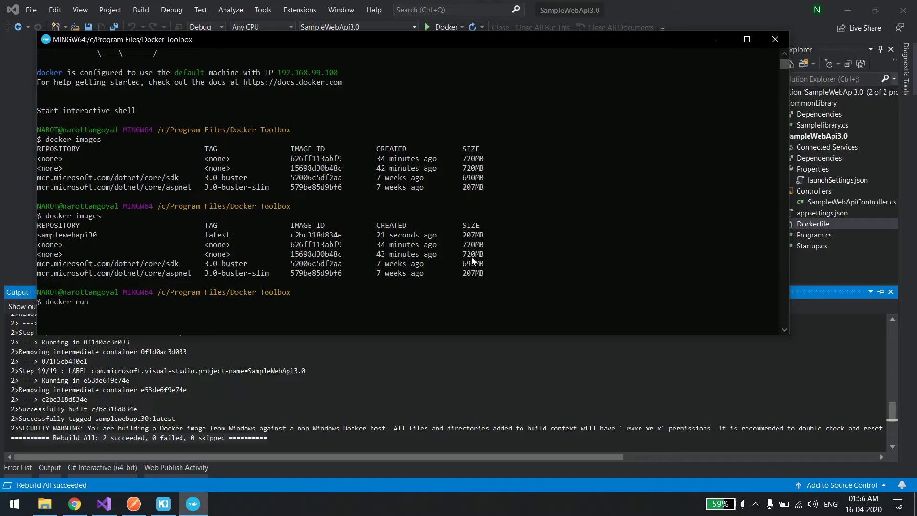
mouse_move(68, 248)
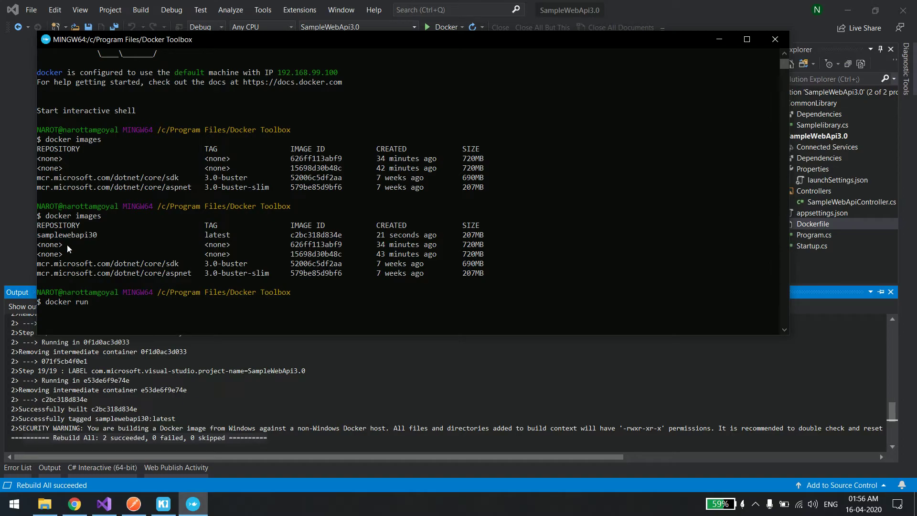
type("samplewebapi30")
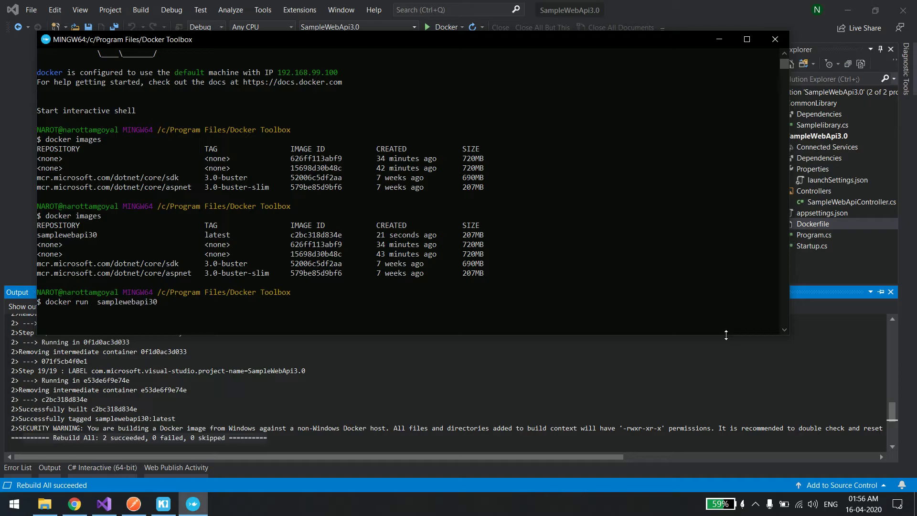
type("-")
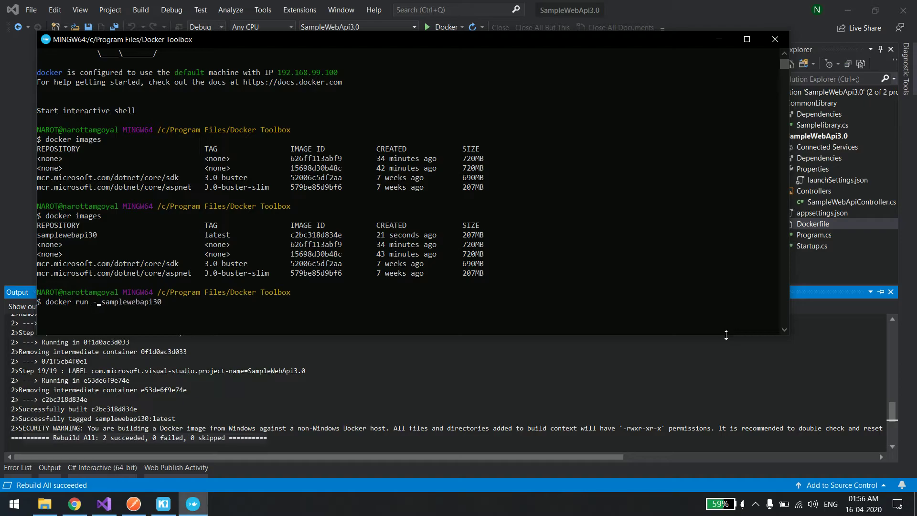
type("6")
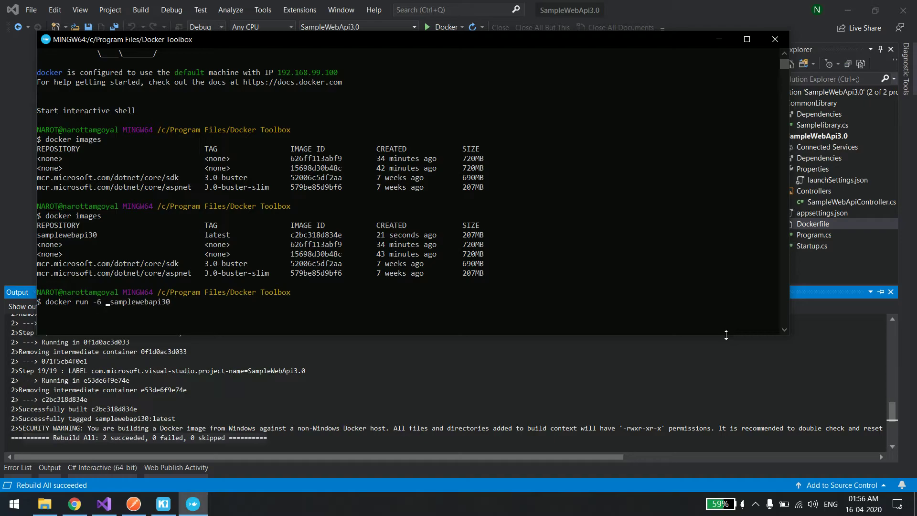
type("8087")
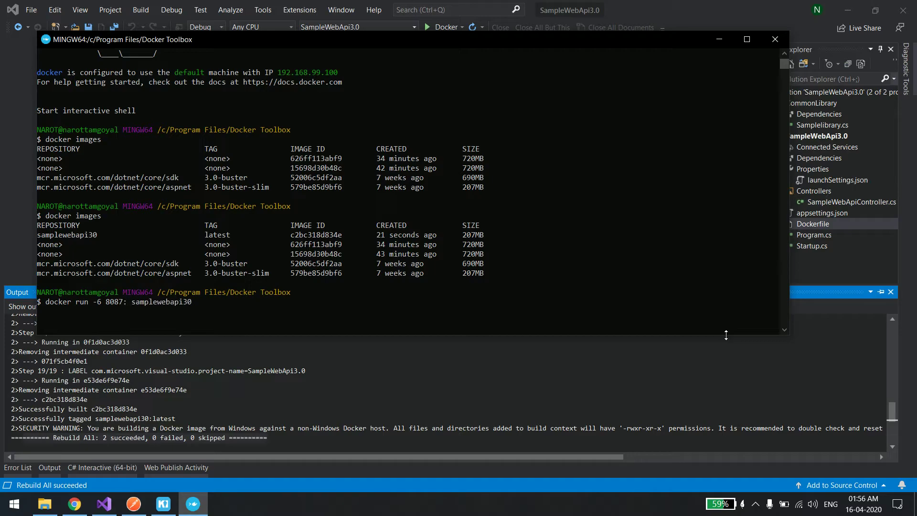
type(":80")
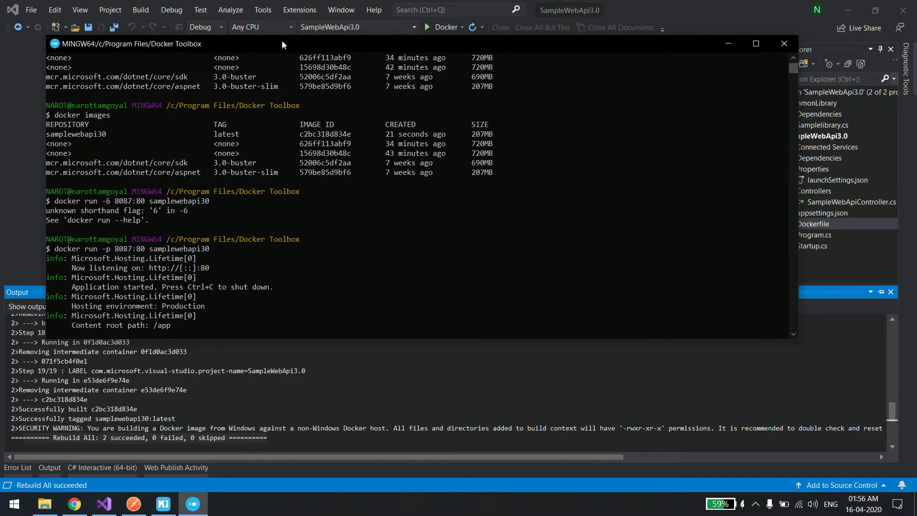
mouse_move(185, 50)
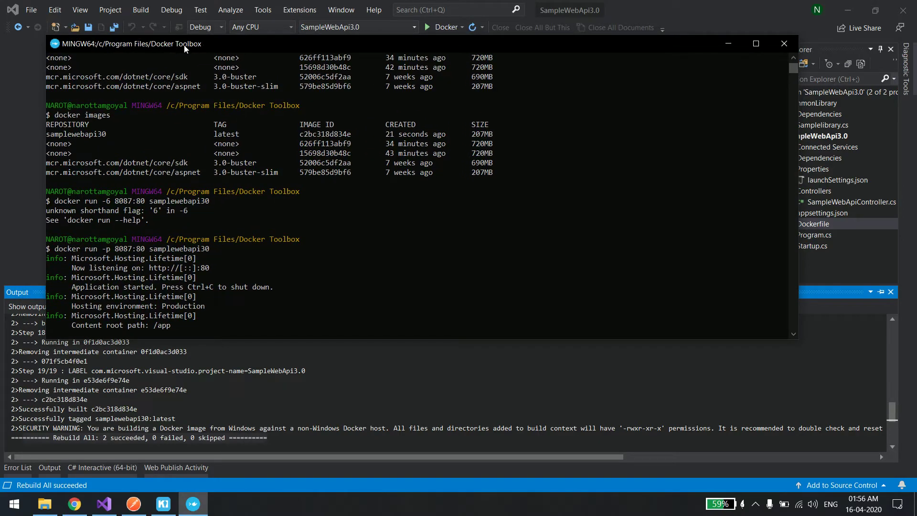
Step: Launch Command Prompt and enter docker-machine ip to find the machine address 192.168.99.100
left_click(13, 500)
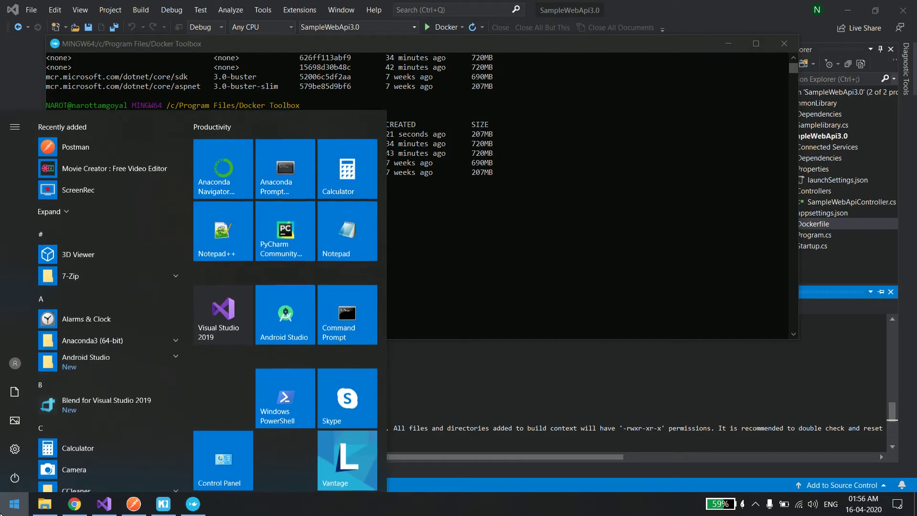
type("Command Prompt")
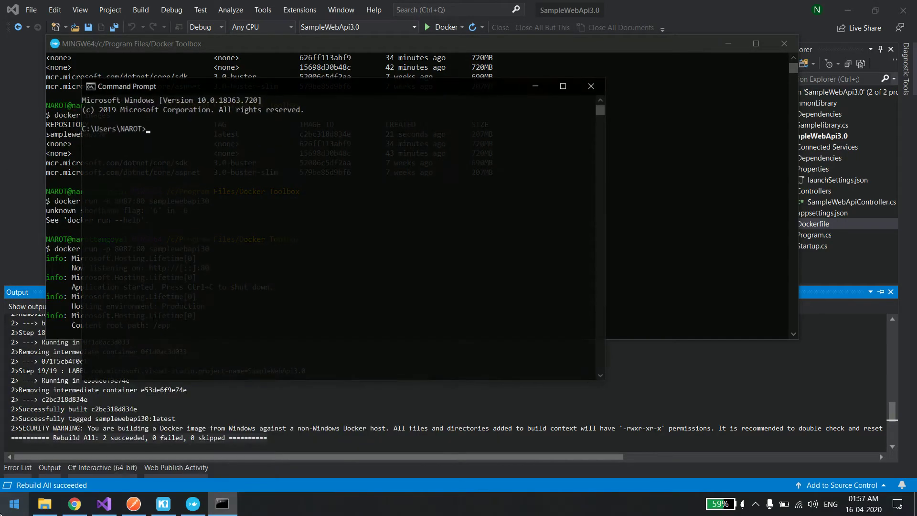
type("docker")
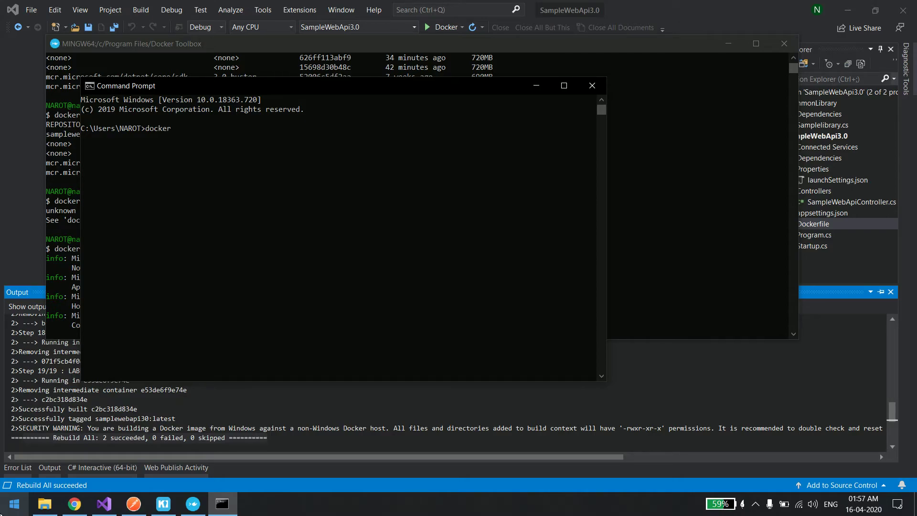
type("-machine ip")
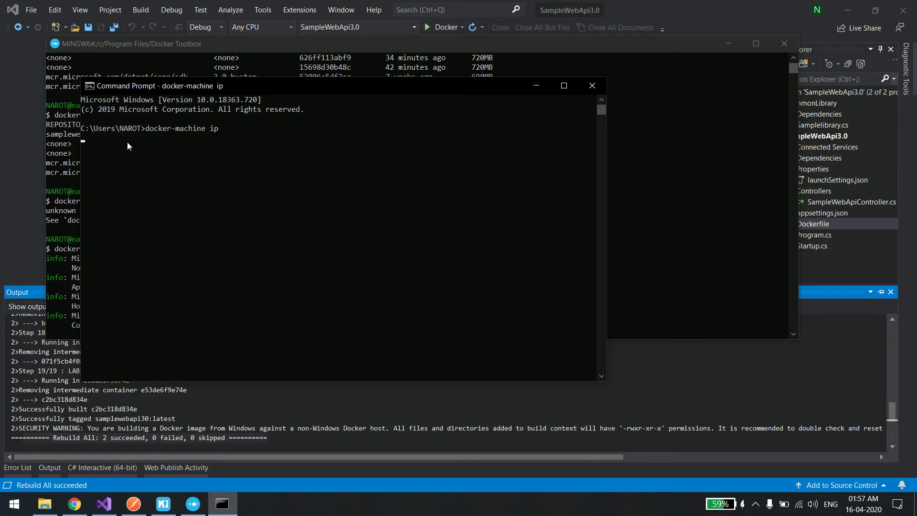
mouse_move(134, 143)
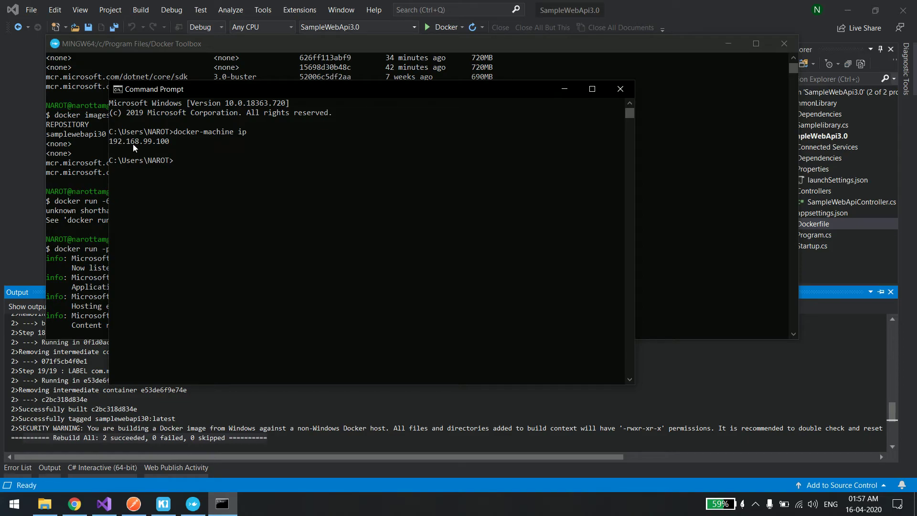
mouse_move(175, 148)
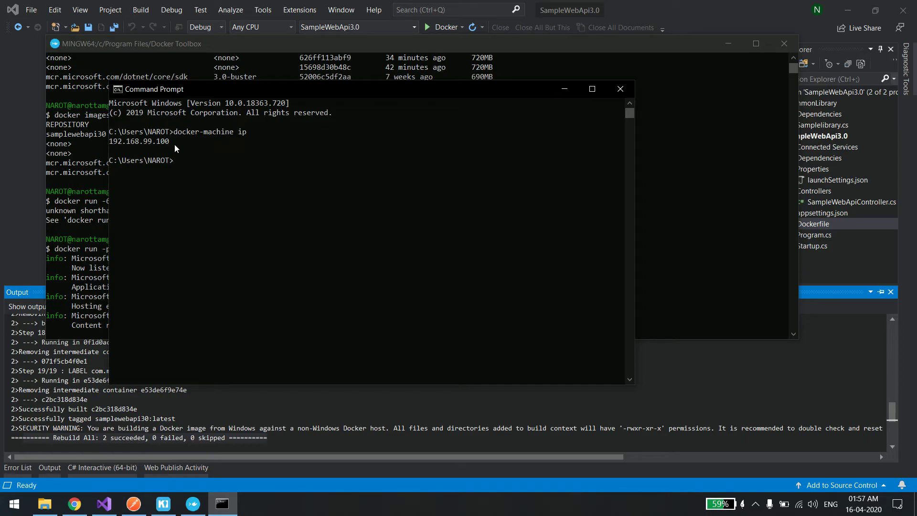
mouse_move(145, 70)
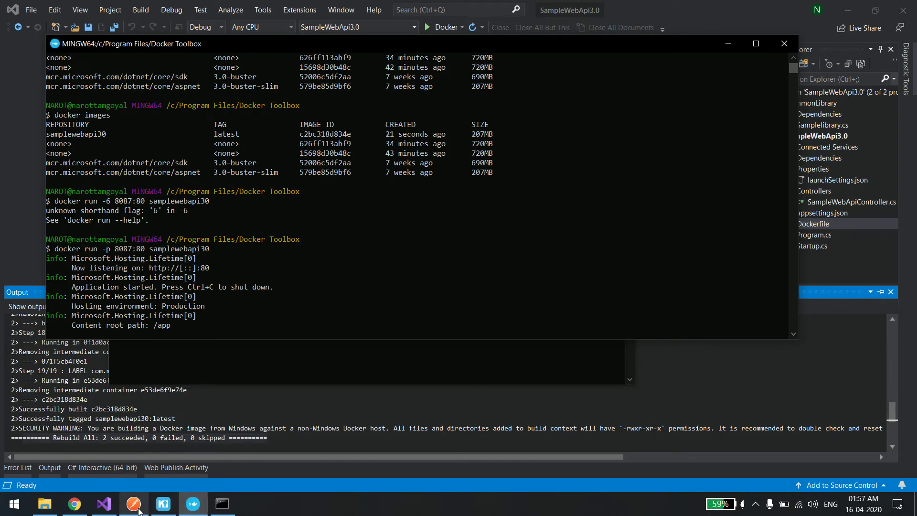
Step: Send a Postman GET to 192.168.99.100:8087/SampleWebApi and receive "Hello World!" with status 200
left_click(134, 504)
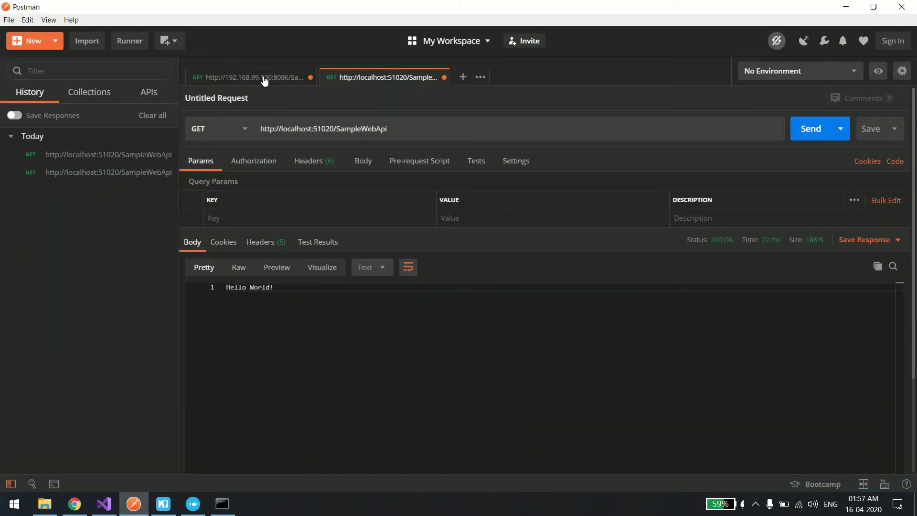
left_click(251, 76)
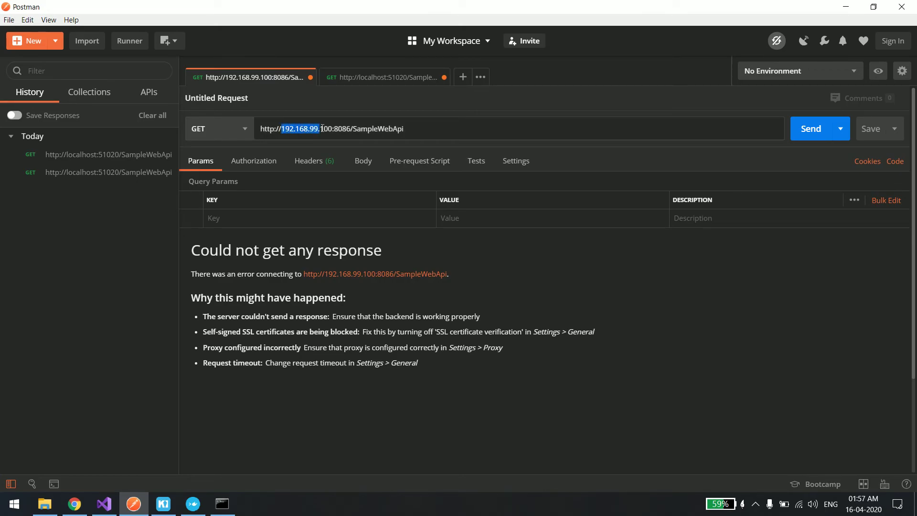
left_click(349, 128)
type("7")
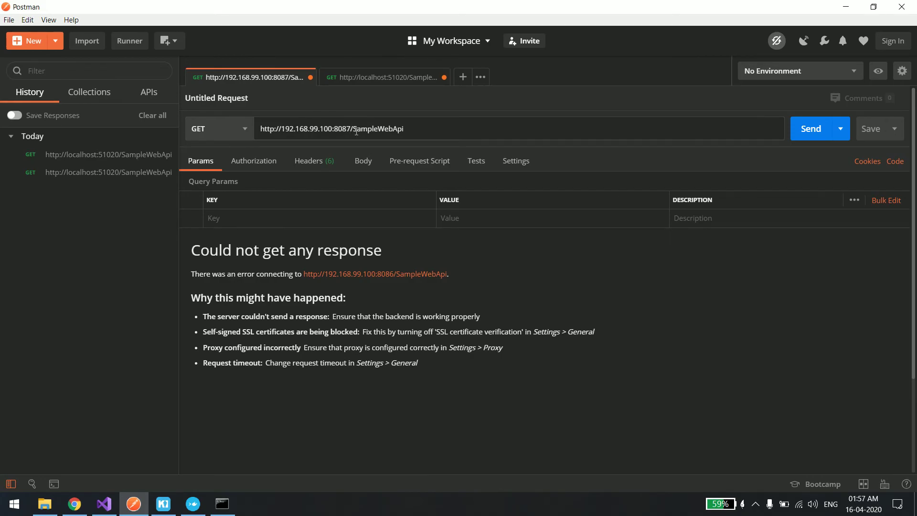
double_click(379, 128)
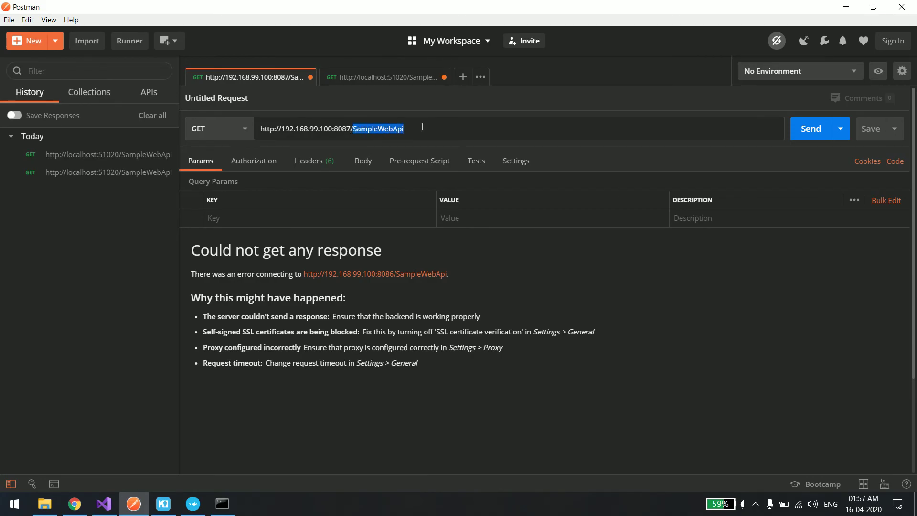
left_click(811, 128)
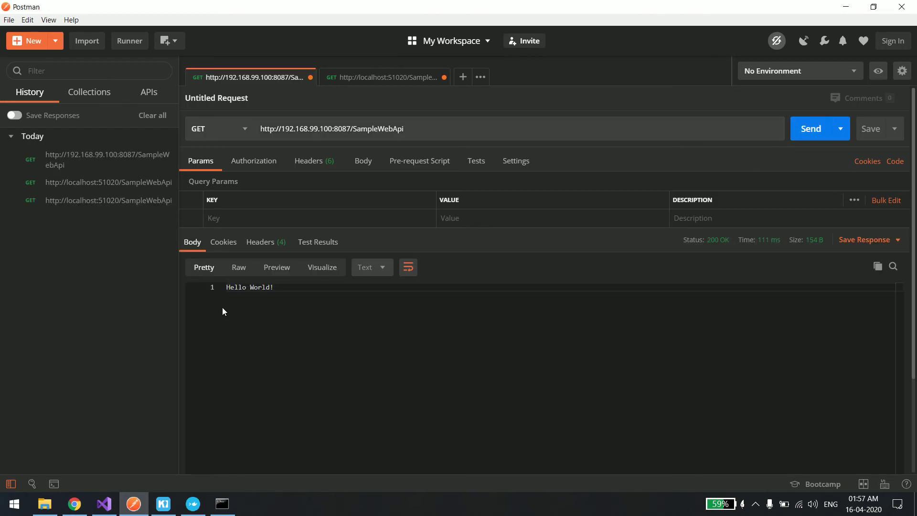
double_click(250, 287)
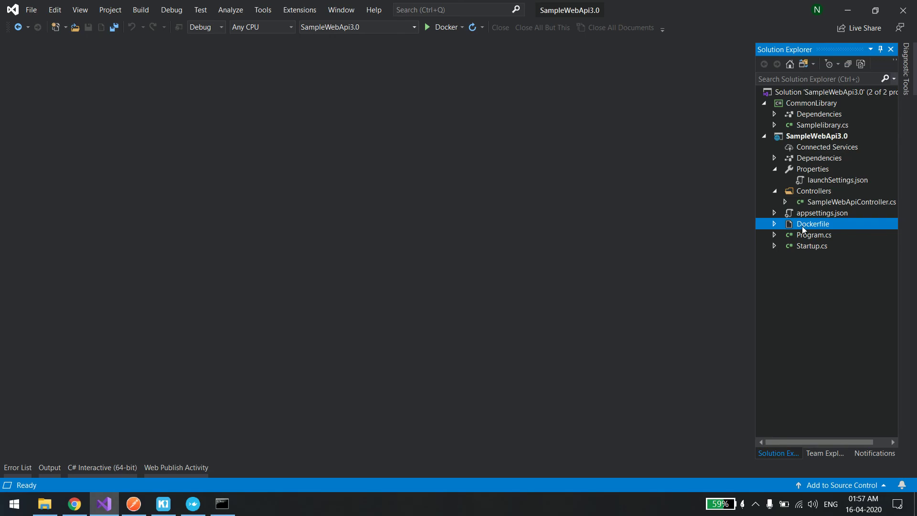
right_click(816, 136)
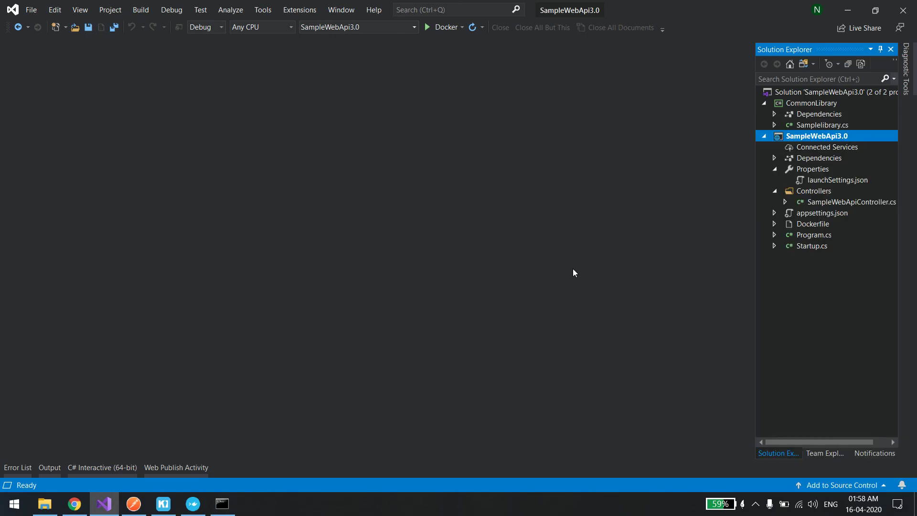
mouse_move(774, 248)
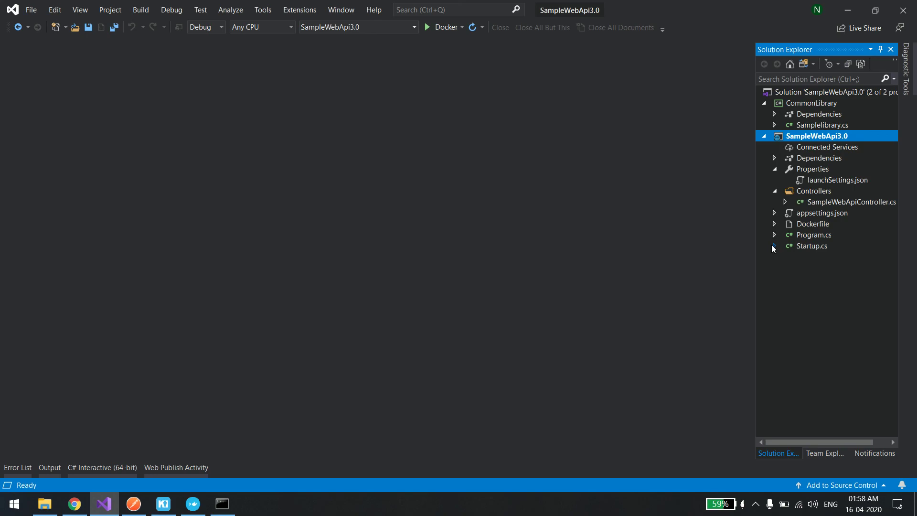